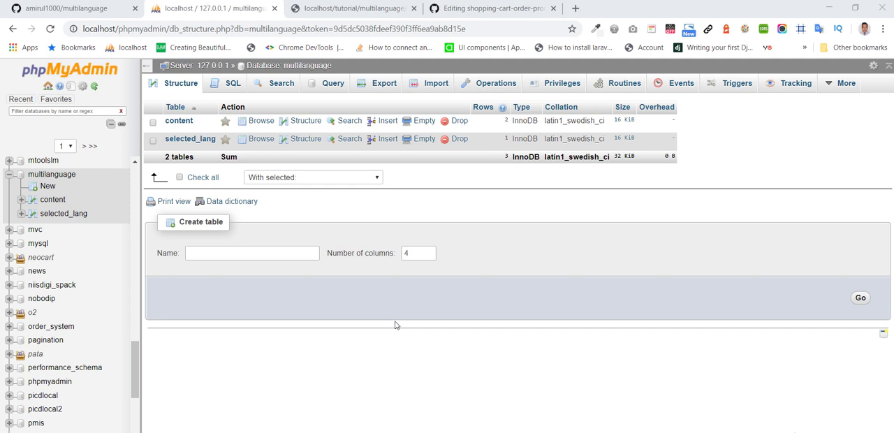
{"action": "mouse_move", "coordinate": [310, 213]}
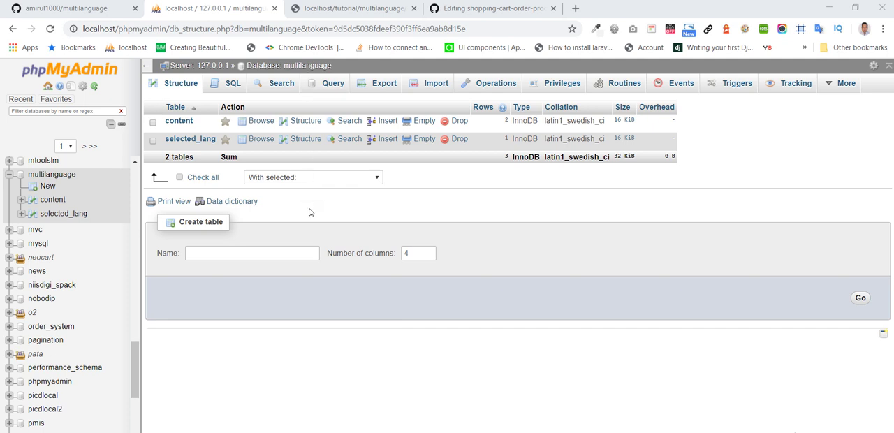
Browse the content table to list its two rows with id, en, dut and fr values.
{"action": "left_click", "coordinate": [190, 139]}
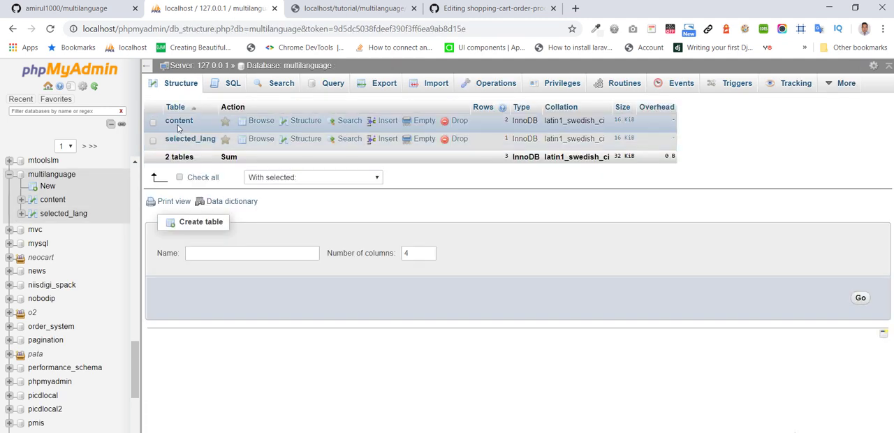
{"action": "left_click", "coordinate": [179, 120]}
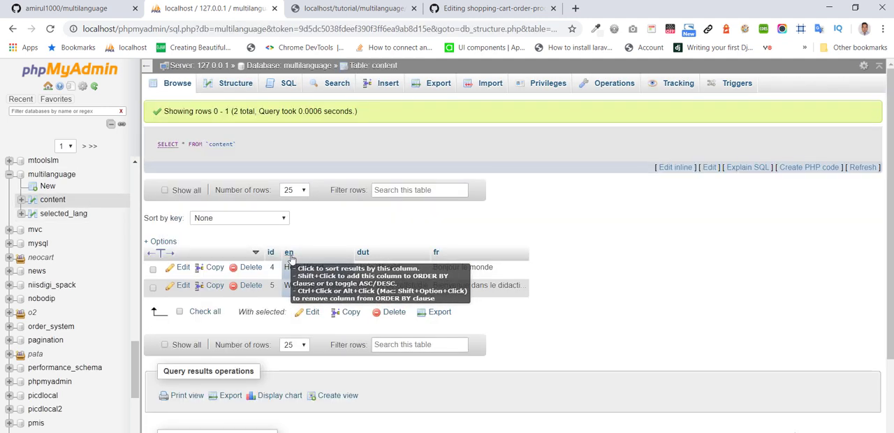
{"action": "mouse_move", "coordinate": [298, 257]}
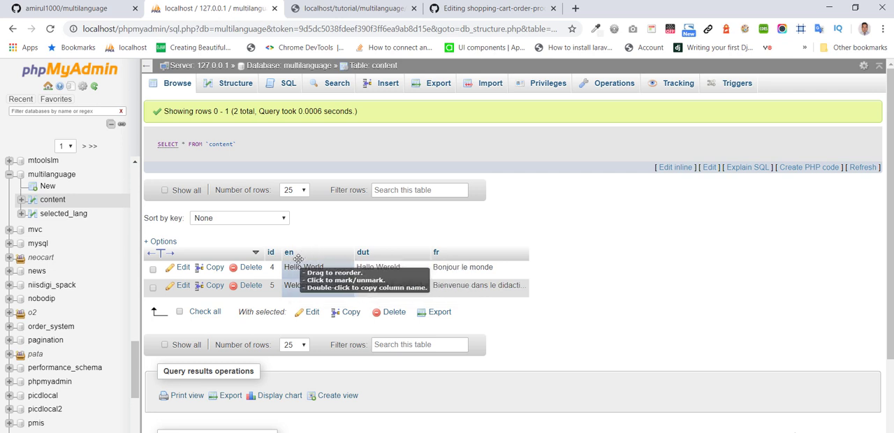
{"action": "mouse_move", "coordinate": [447, 252]}
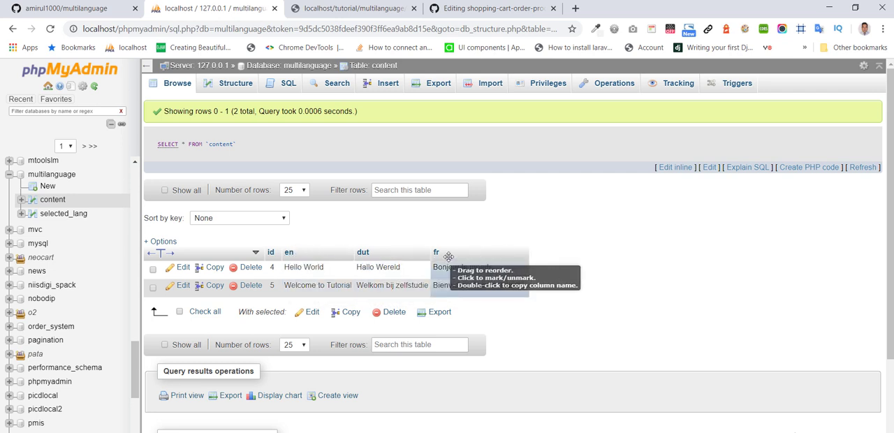
{"action": "mouse_move", "coordinate": [587, 274]}
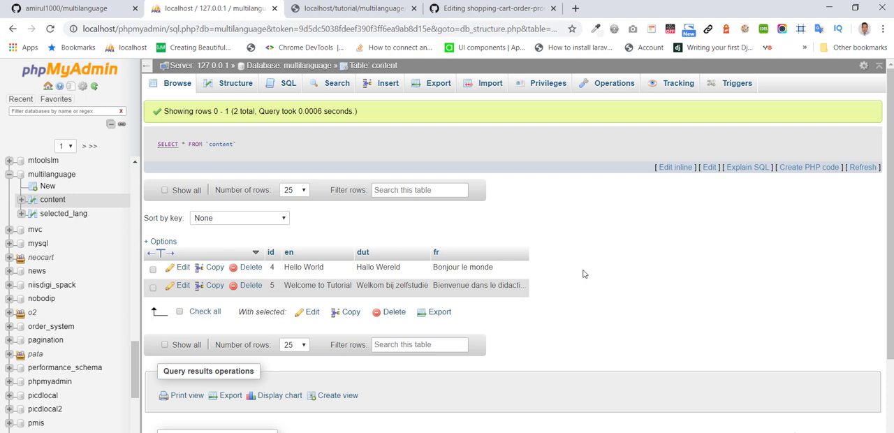
Review the content table's VARCHAR(64) language columns, then bring up index.php in Dreamweaver.
{"action": "left_click", "coordinate": [234, 84]}
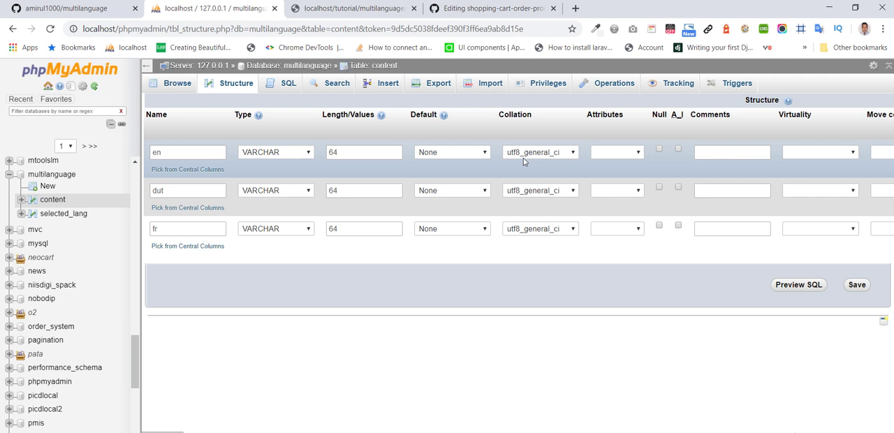
{"action": "mouse_move", "coordinate": [551, 204]}
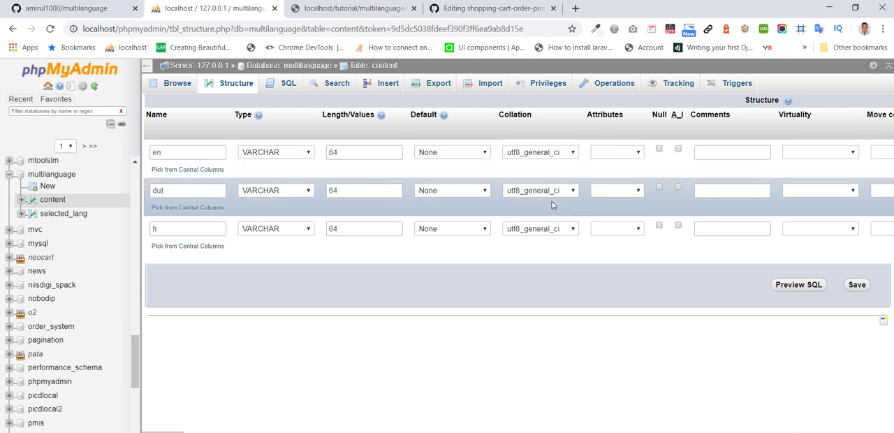
{"action": "mouse_move", "coordinate": [547, 250]}
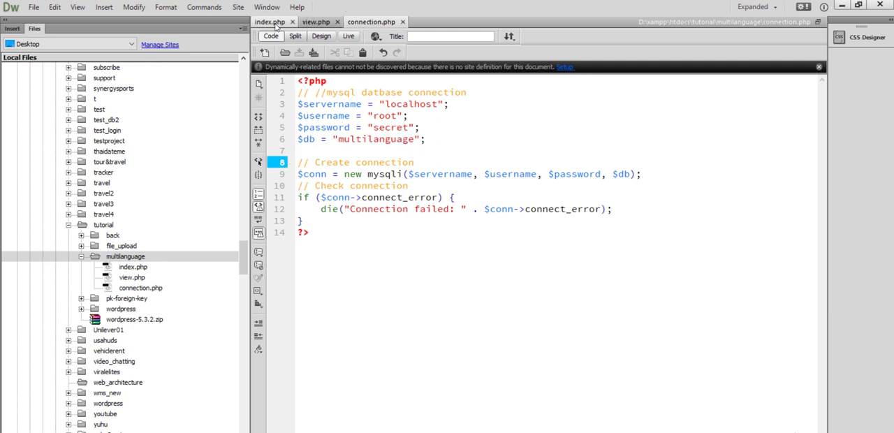
{"action": "left_click", "coordinate": [270, 23]}
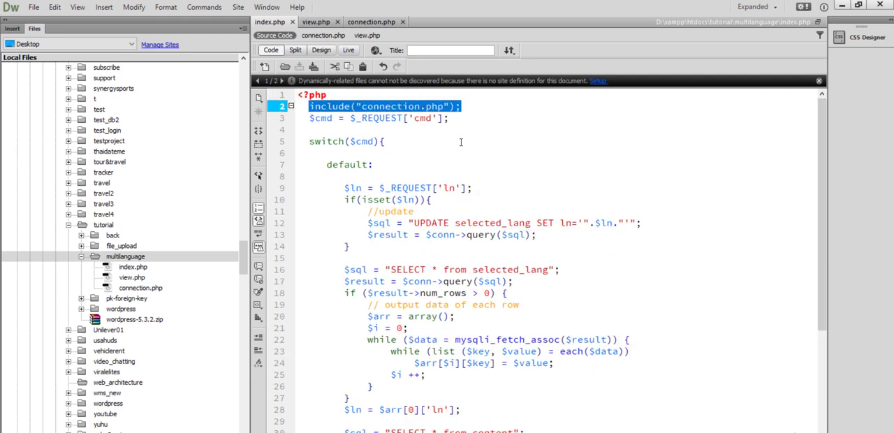
Walk through index.php's ln-reading line, update block and the selected_lang query.
{"action": "left_click", "coordinate": [382, 141]}
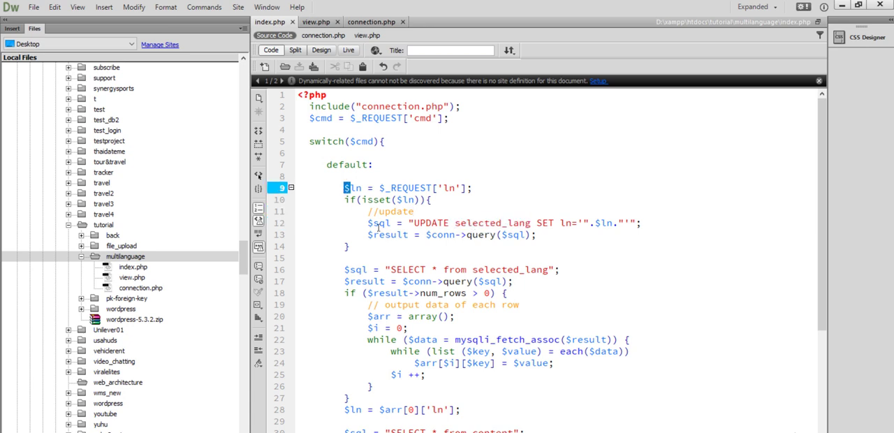
{"action": "left_click", "coordinate": [343, 259]}
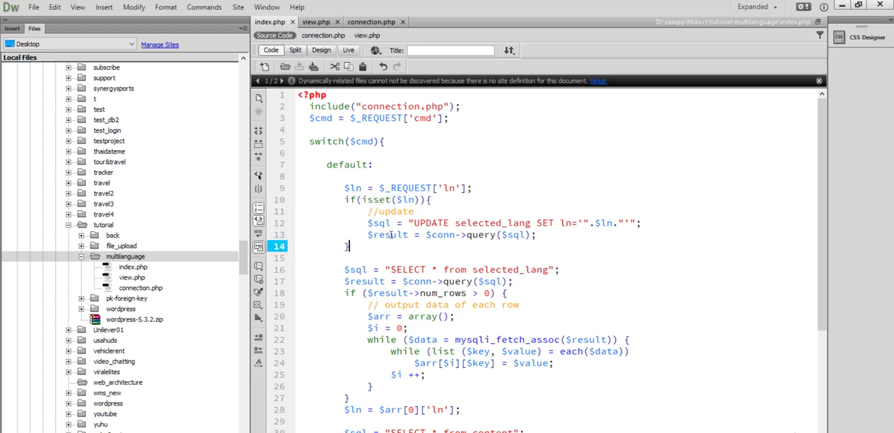
{"action": "scroll", "scroll_direction": "down", "scroll_amount": 3}
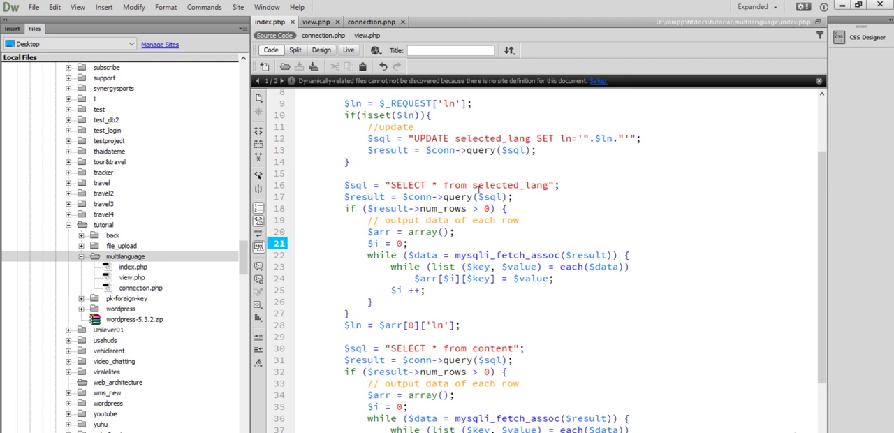
{"action": "double_click", "coordinate": [512, 185]}
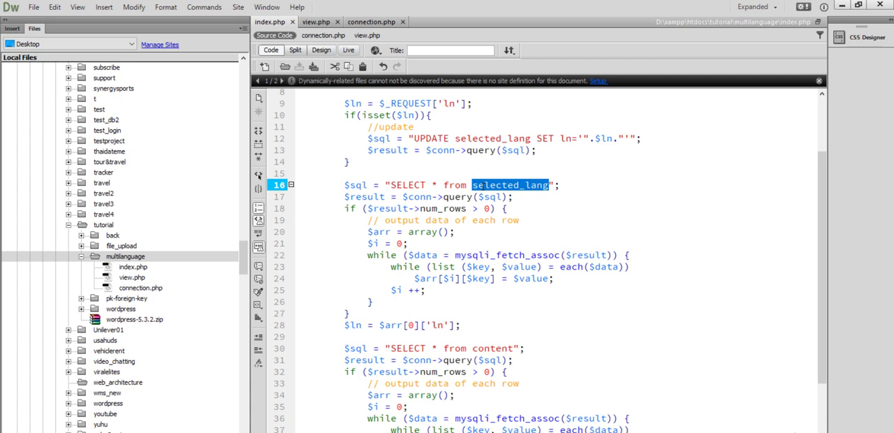
{"action": "mouse_move", "coordinate": [341, 240]}
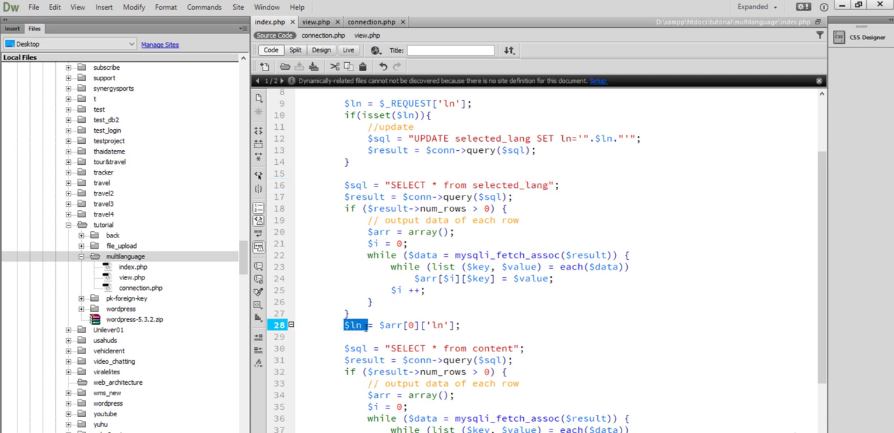
Continue past the content query in index.php and bring up view.php's language dropdown code.
{"action": "scroll", "scroll_direction": "down", "scroll_amount": 3}
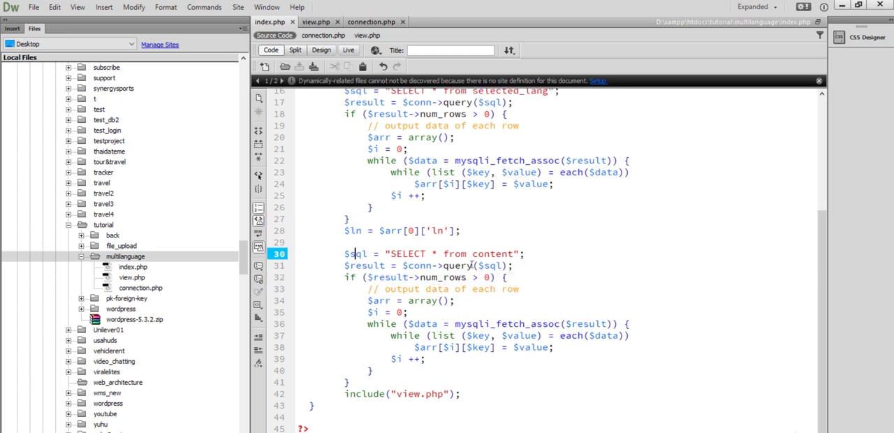
{"action": "double_click", "coordinate": [492, 255]}
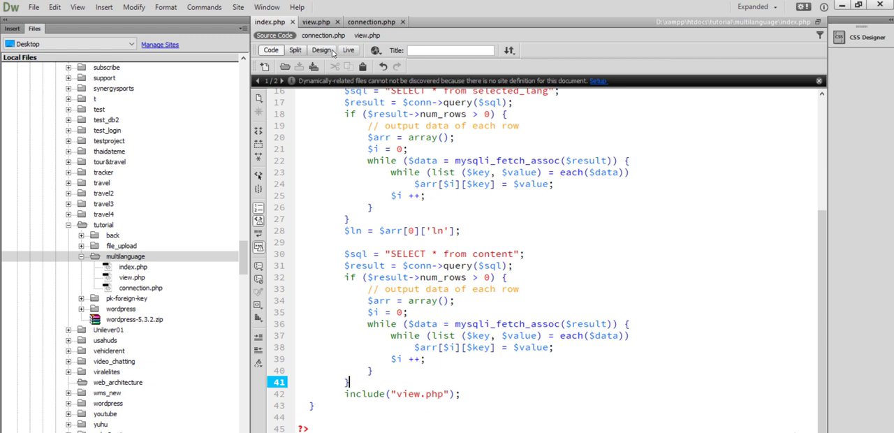
{"action": "left_click", "coordinate": [316, 22]}
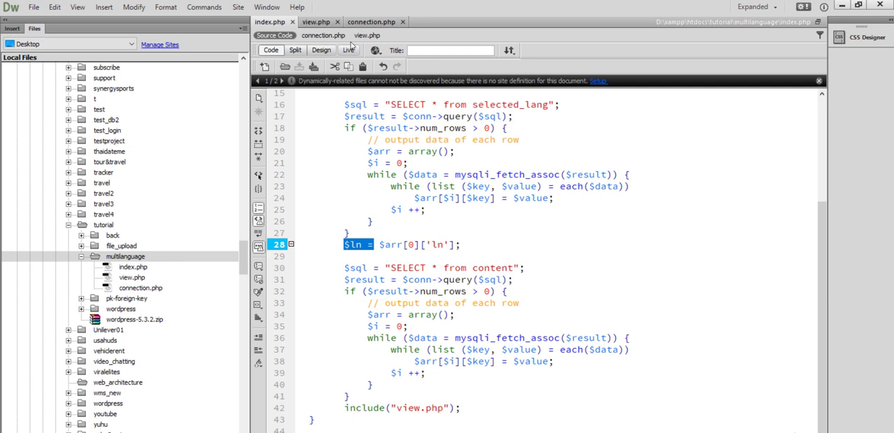
{"action": "left_click", "coordinate": [315, 23]}
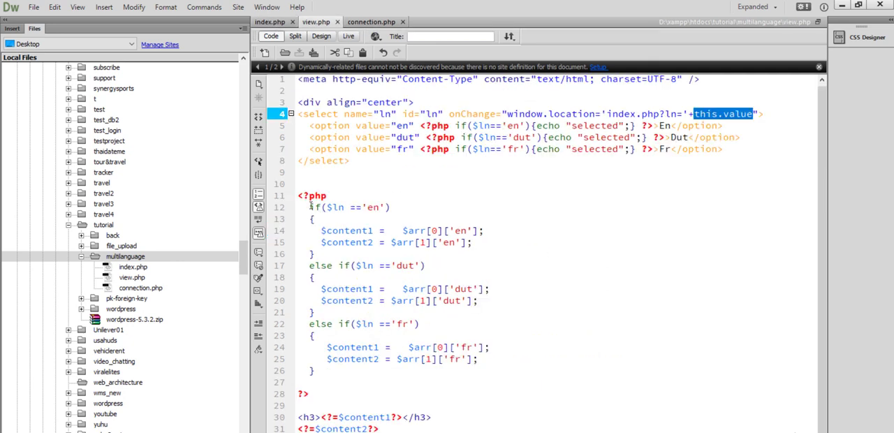
Highlight view.php's English assignment and option check, compare with index.php, then show the multilanguage database.
{"action": "left_click", "coordinate": [313, 207]}
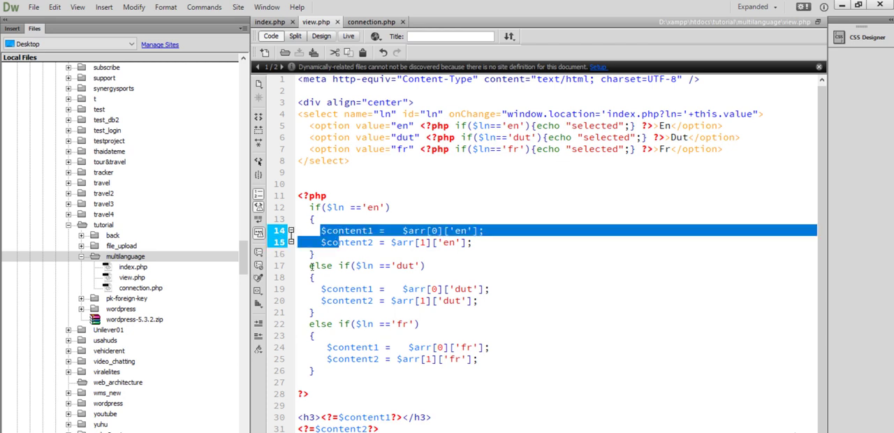
{"action": "left_click", "coordinate": [363, 323]}
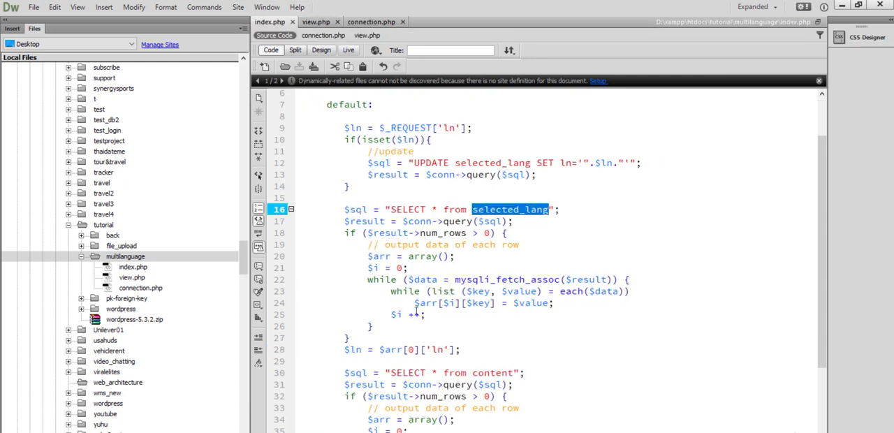
{"action": "left_click", "coordinate": [316, 22]}
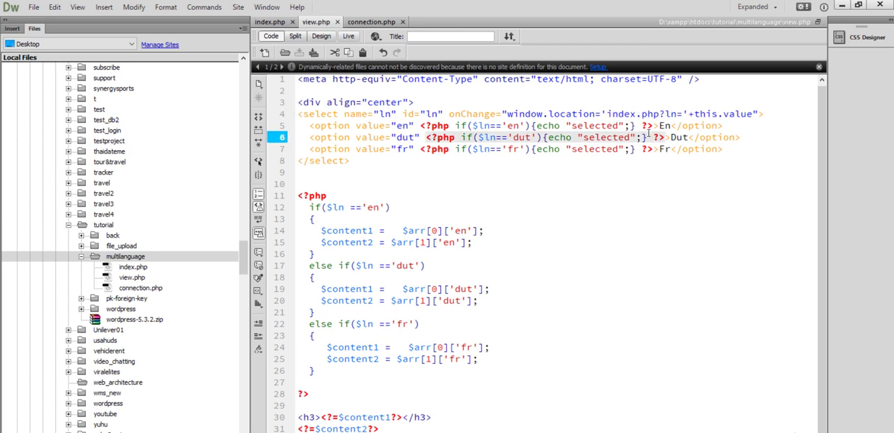
{"action": "double_click", "coordinate": [635, 115]}
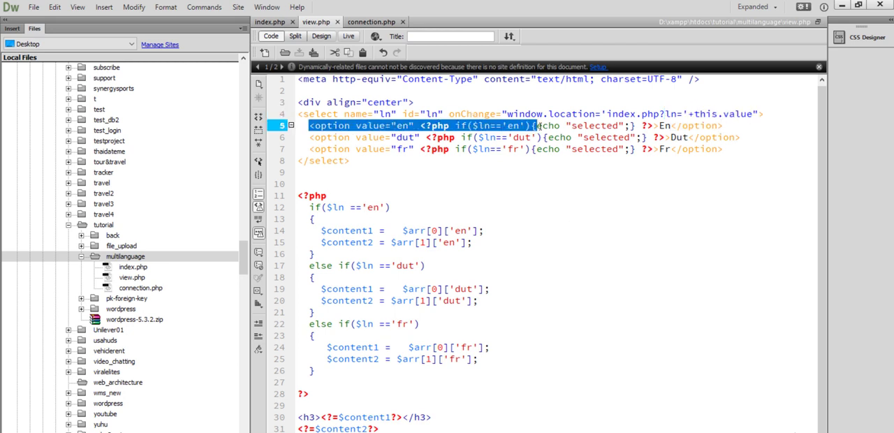
{"action": "left_click", "coordinate": [511, 173]}
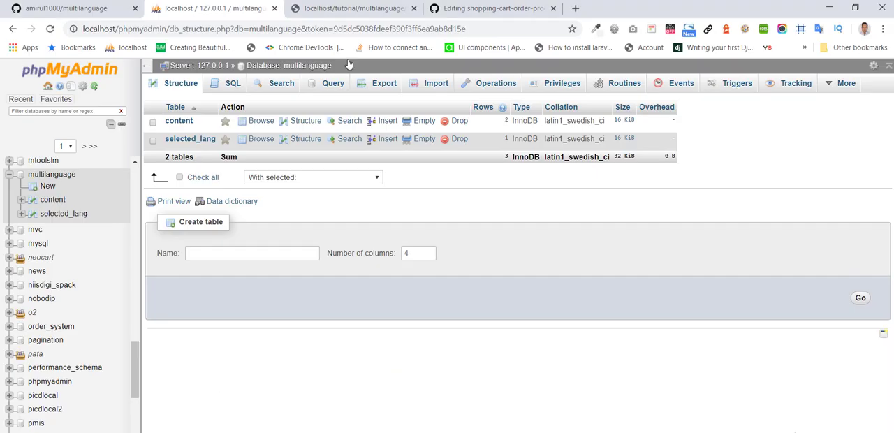
On the localhost page choose Dut then Fr from the language dropdown, then return to phpMyAdmin.
{"action": "left_click", "coordinate": [352, 8]}
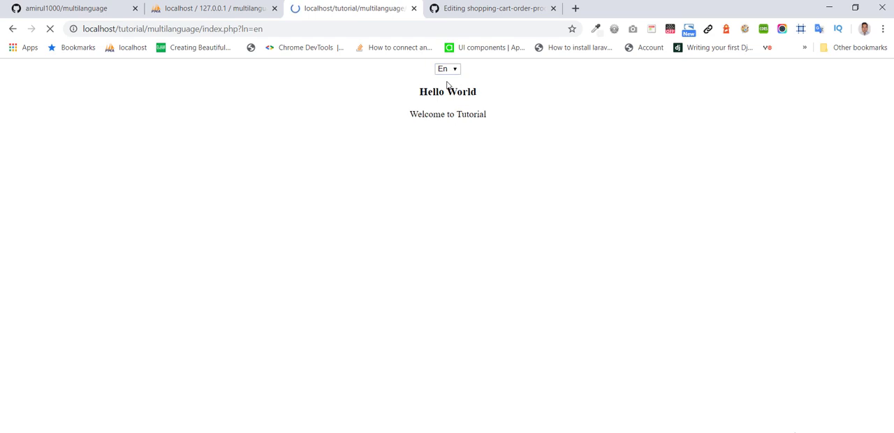
{"action": "left_click", "coordinate": [447, 68]}
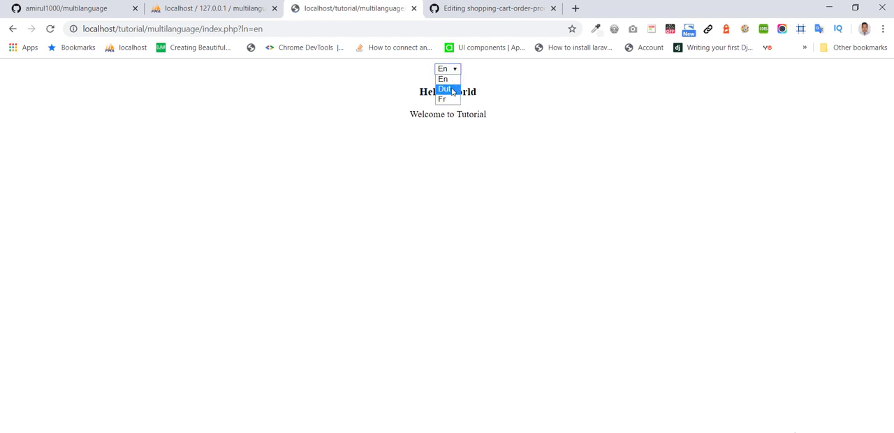
{"action": "left_click", "coordinate": [445, 89]}
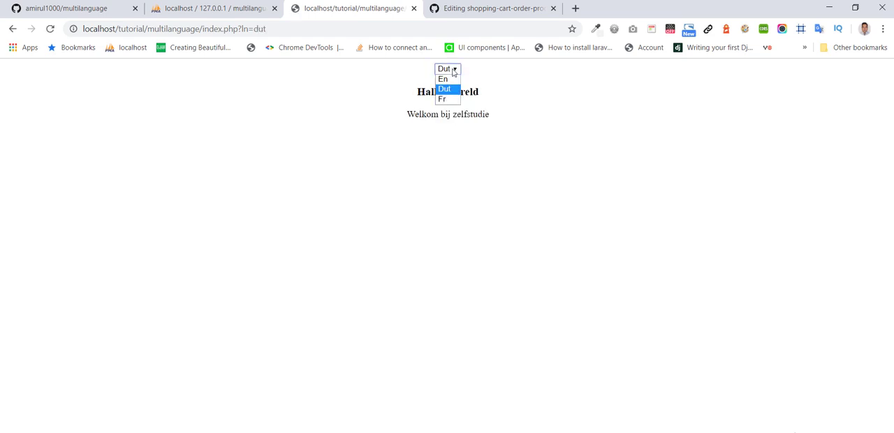
{"action": "left_click", "coordinate": [441, 98]}
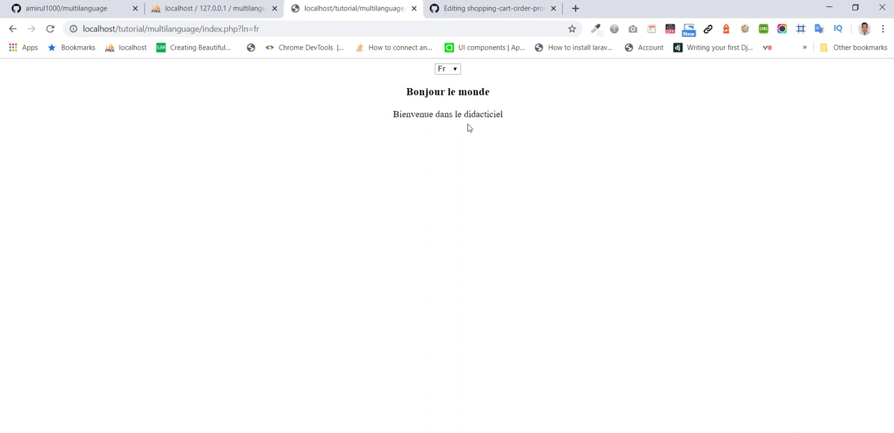
{"action": "left_click", "coordinate": [212, 8]}
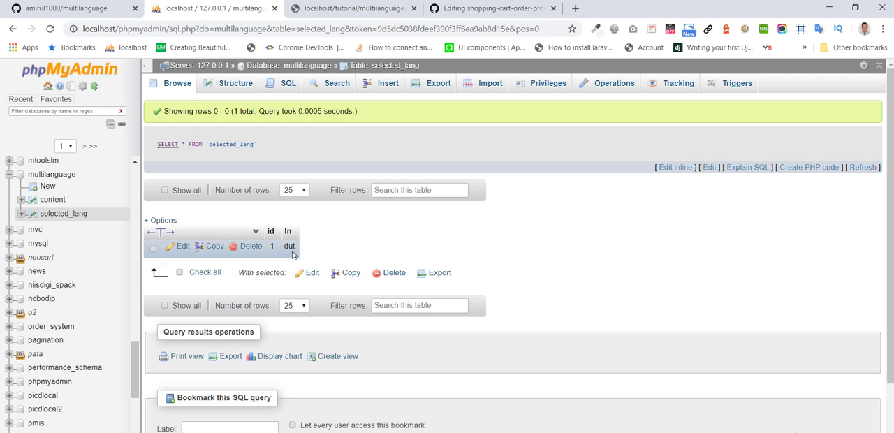
Refresh the selected_lang row, now reading en, and return to the multilanguage page.
{"action": "left_click", "coordinate": [351, 8]}
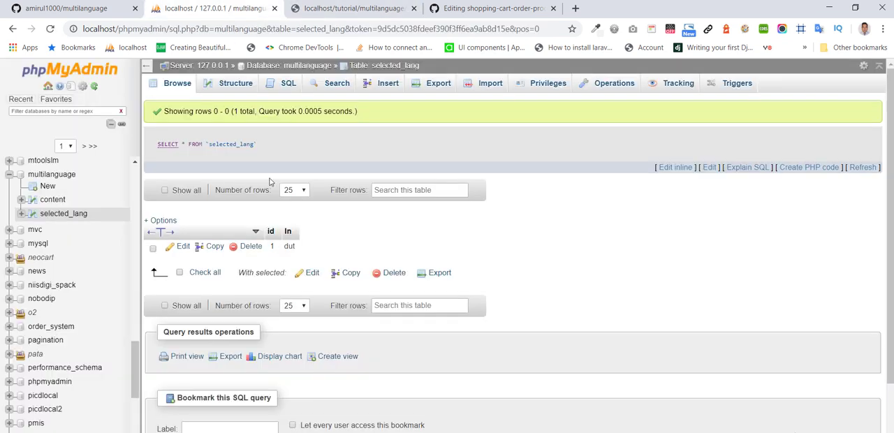
{"action": "left_click", "coordinate": [177, 84]}
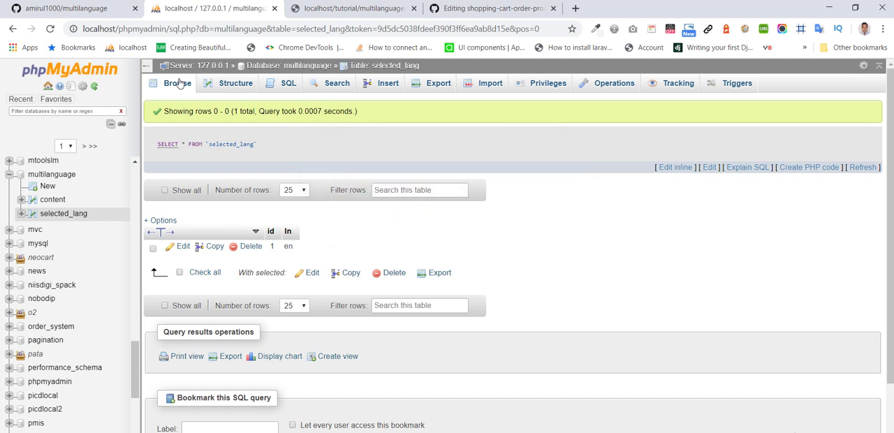
{"action": "left_click", "coordinate": [352, 8]}
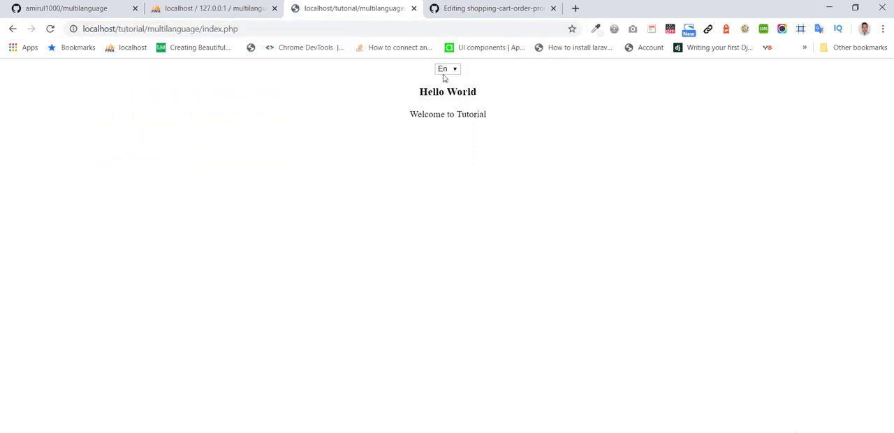
Reload index.php without the ln parameter so the page shows English content.
{"action": "left_click", "coordinate": [212, 8]}
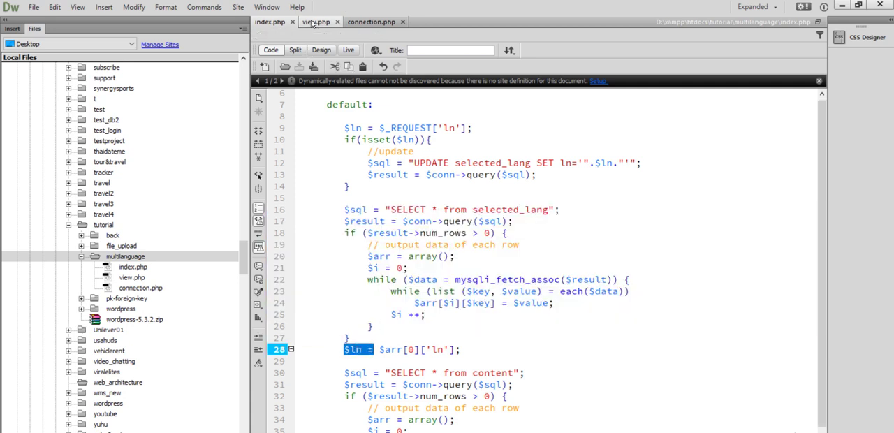
Bring up view.php's language selector options and per-language branches again.
{"action": "left_click", "coordinate": [316, 22]}
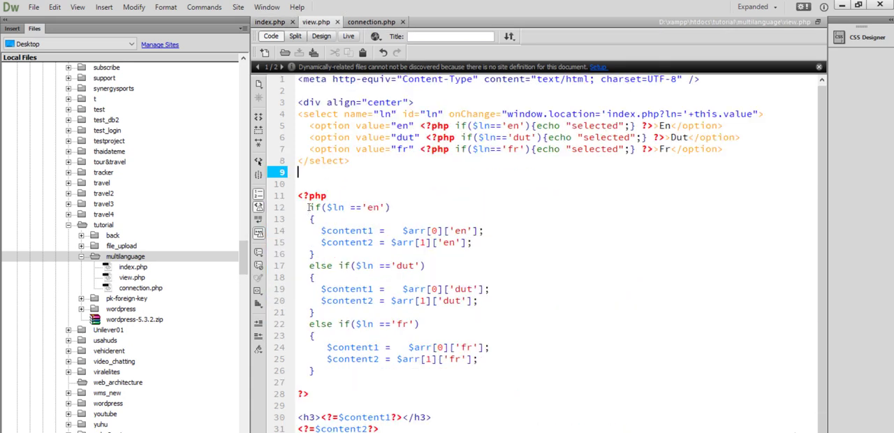